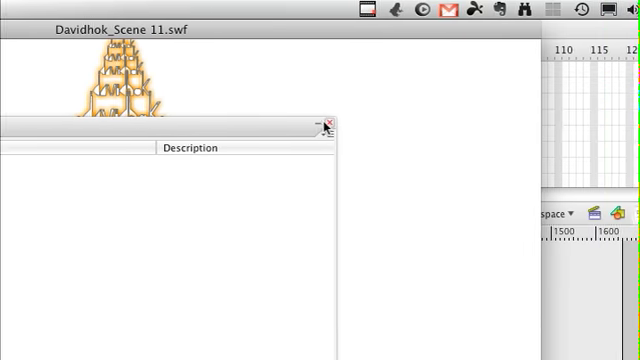
Dismiss the empty Output panel covering the Davidhok_Scene 11.swf test movie
{"action": "left_click", "coordinate": [328, 124]}
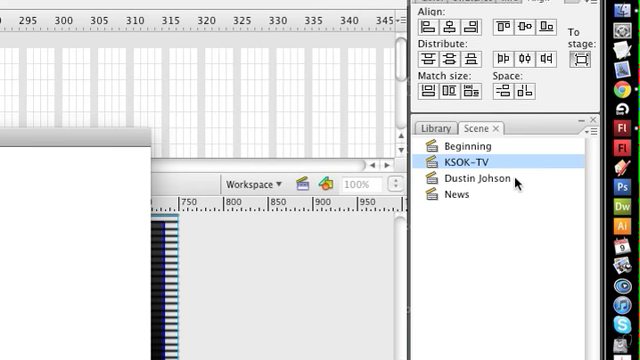
View the Dustin Johnson and News scenes, then return to Beginning
{"action": "left_click", "coordinate": [480, 158]}
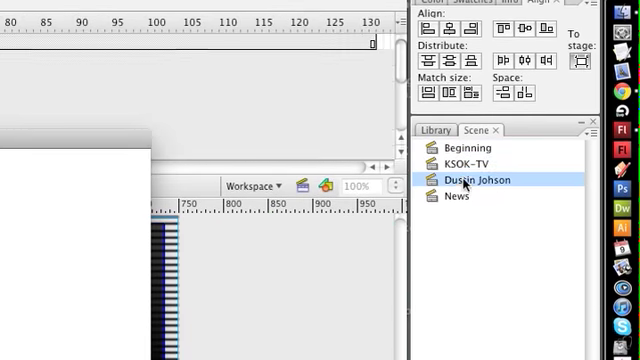
{"action": "left_click", "coordinate": [457, 194]}
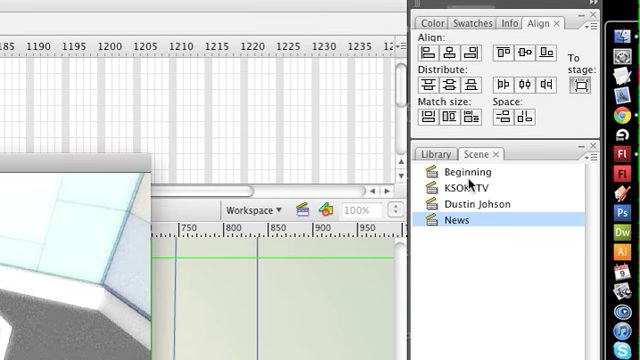
{"action": "left_click", "coordinate": [470, 172]}
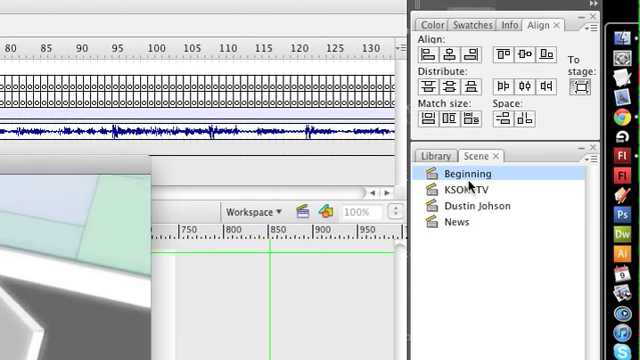